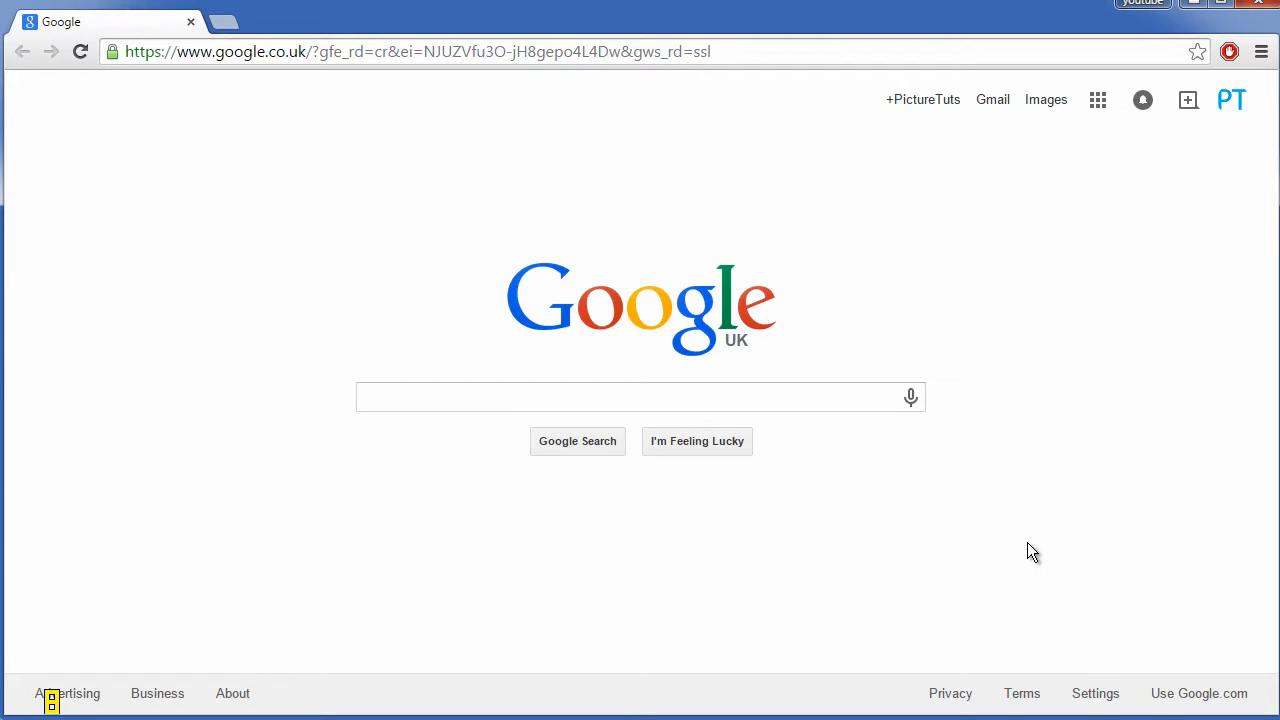
pyautogui.moveTo(1108, 276)
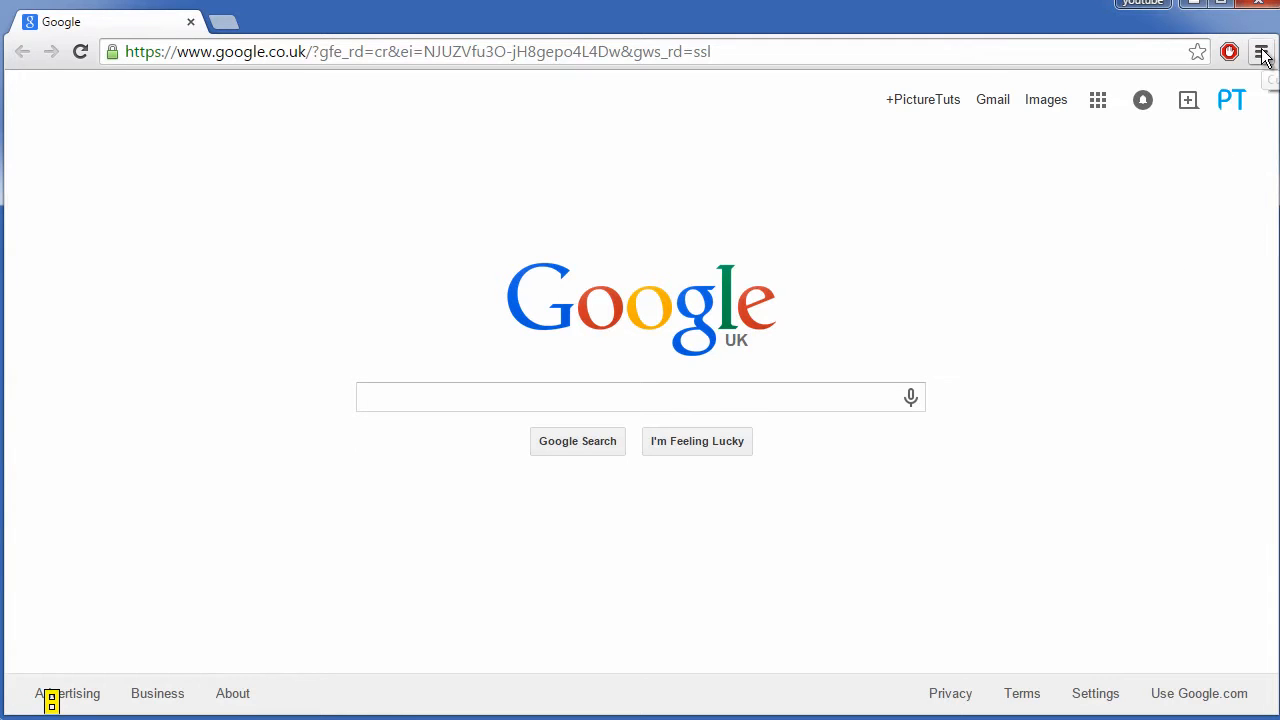
# - Reach Chrome's Settings page from the browser menu
pyautogui.click(1260, 52)
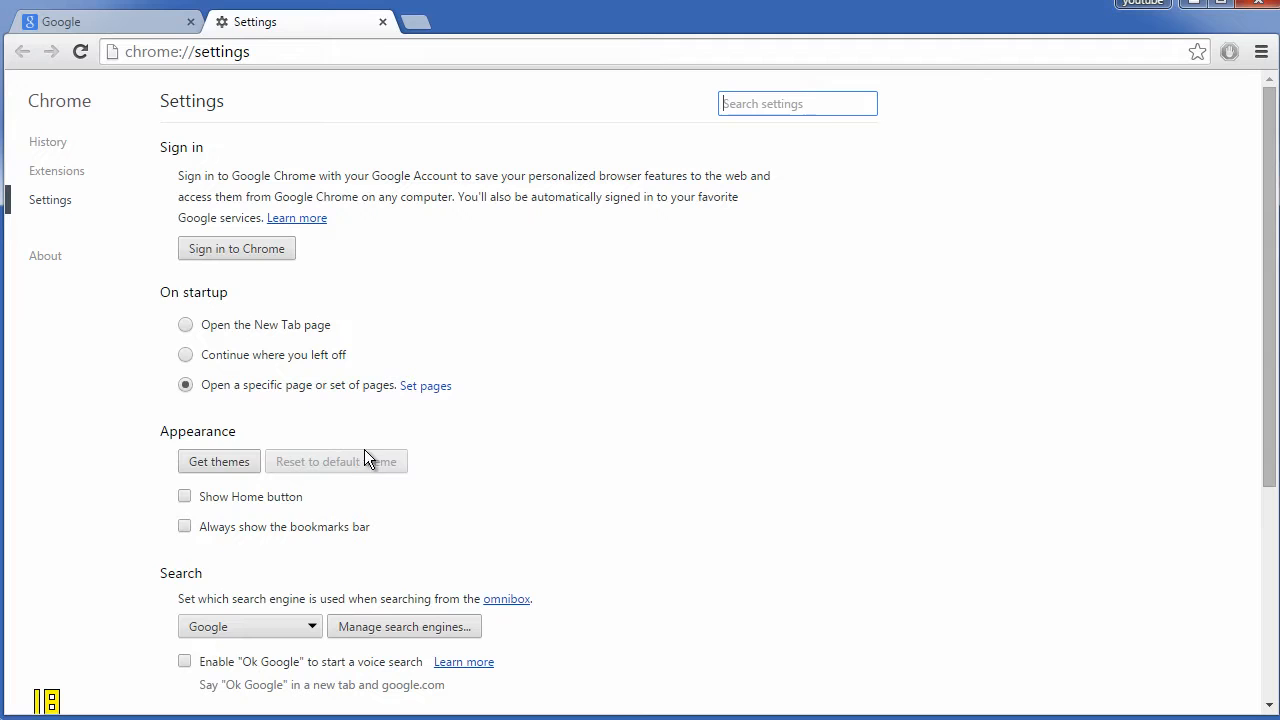
# - Browse the Web Store Themes gallery via Get themes until the Minecraft theme is in view
pyautogui.click(218, 460)
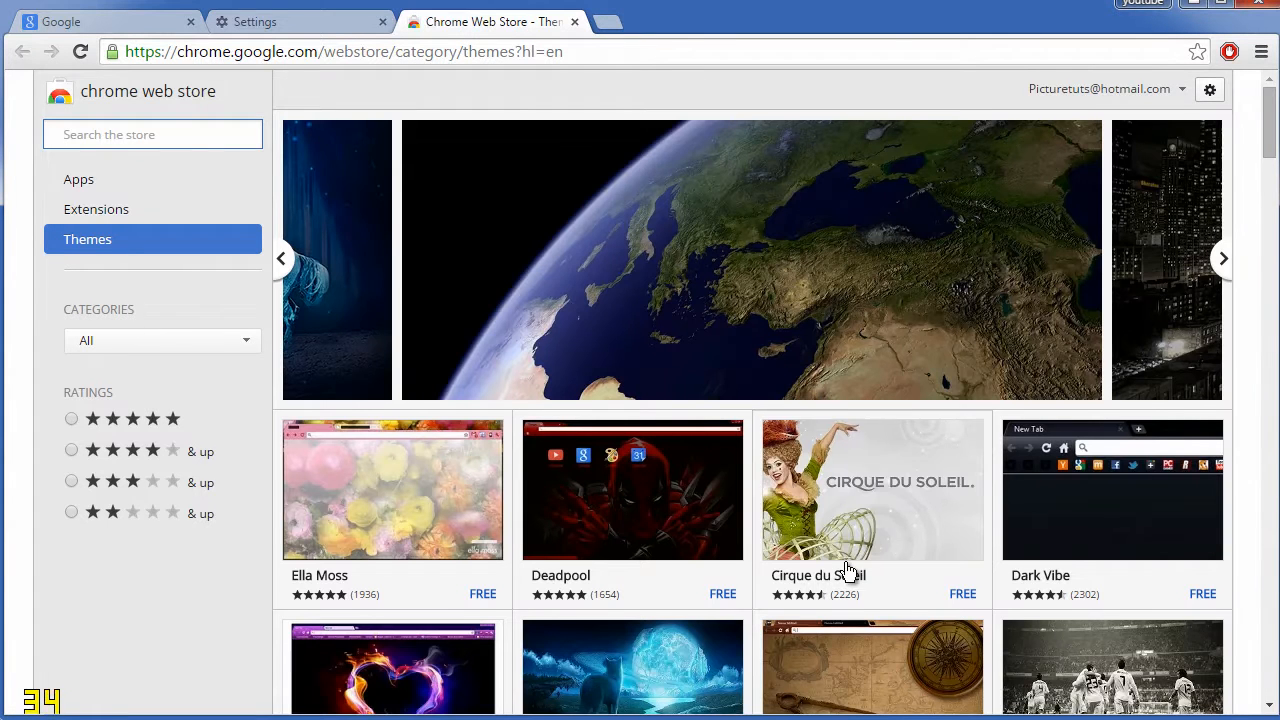
pyautogui.scroll(-3)
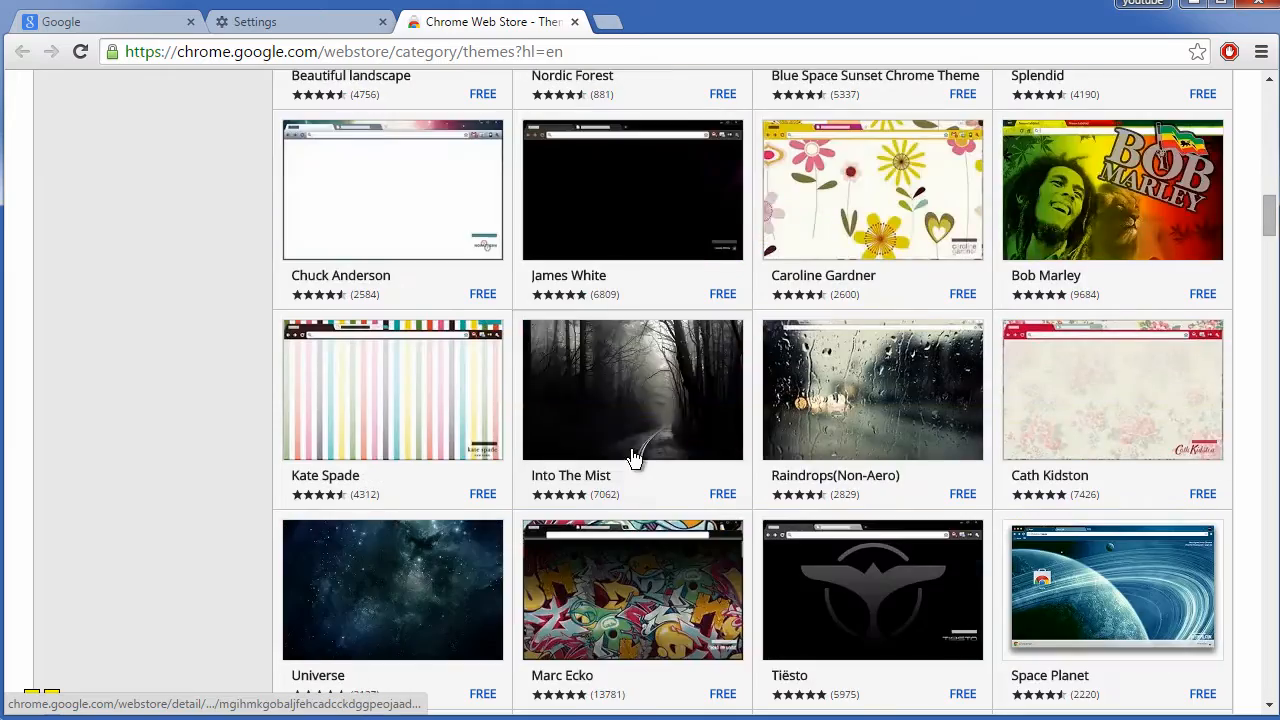
pyautogui.scroll(-3)
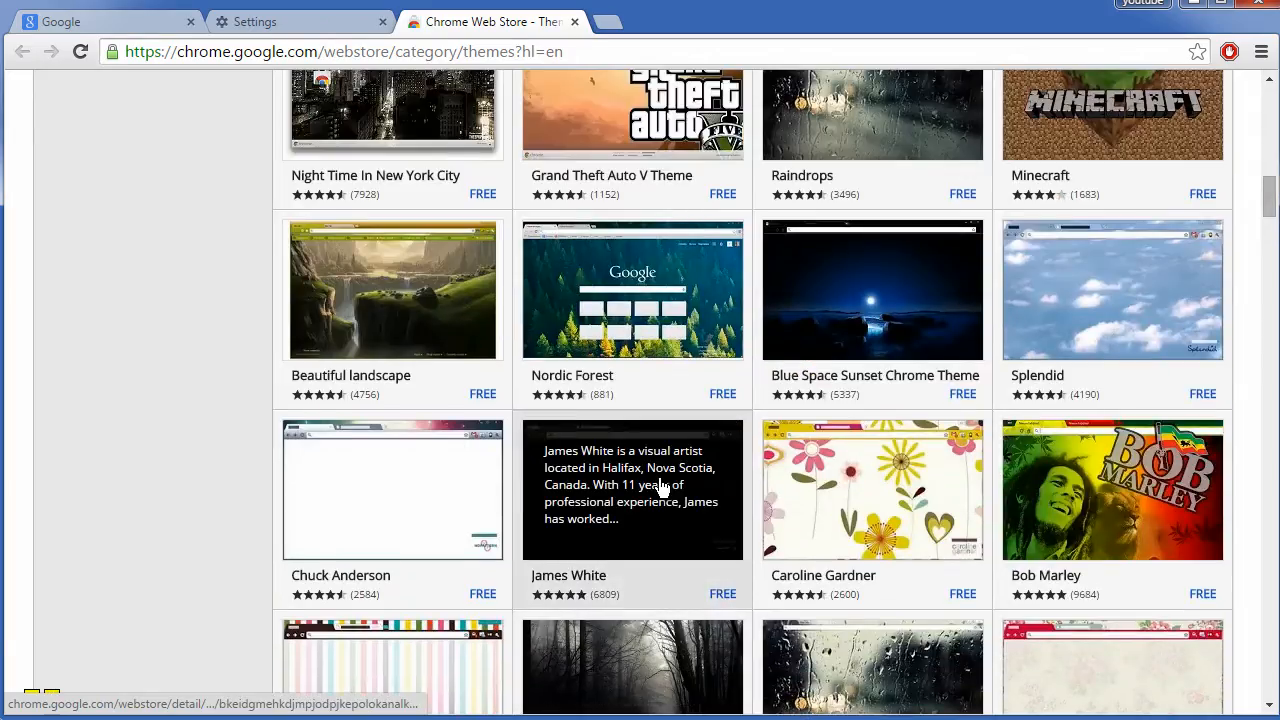
pyautogui.scroll(3)
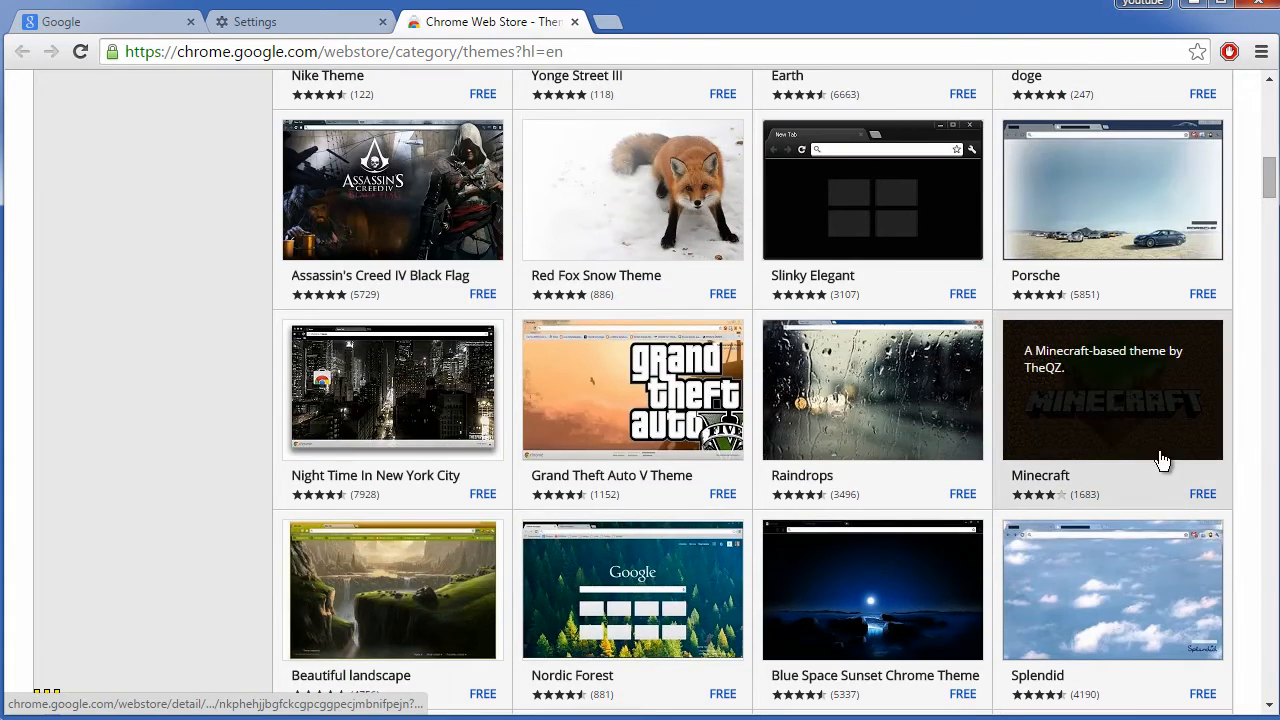
# - Add the Minecraft theme to Chrome from its details page and dismiss the details
pyautogui.click(1112, 390)
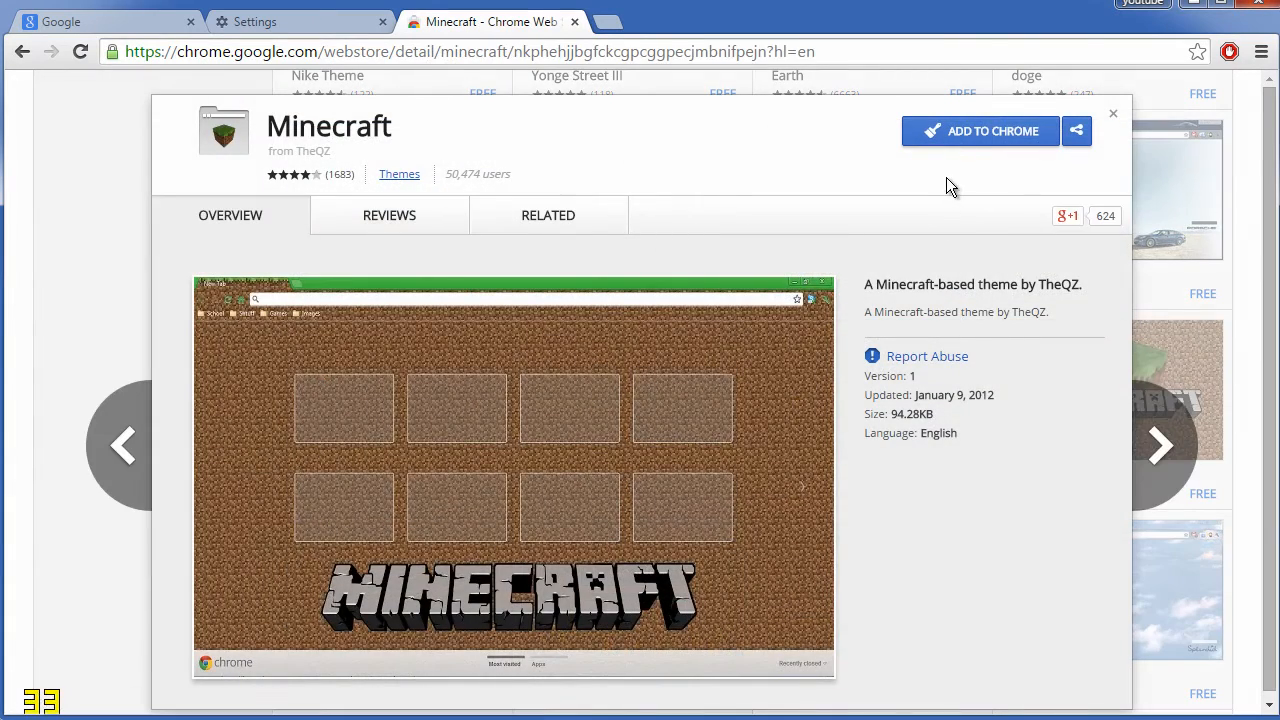
pyautogui.click(982, 132)
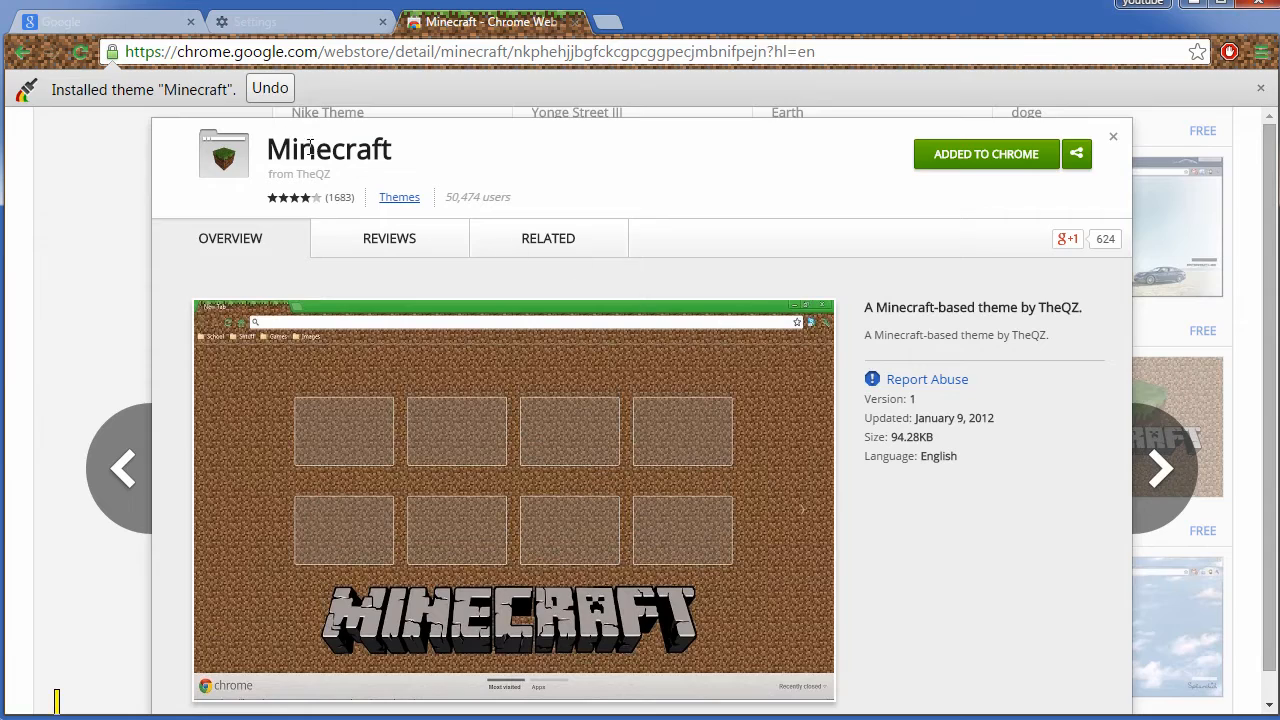
pyautogui.moveTo(1116, 184)
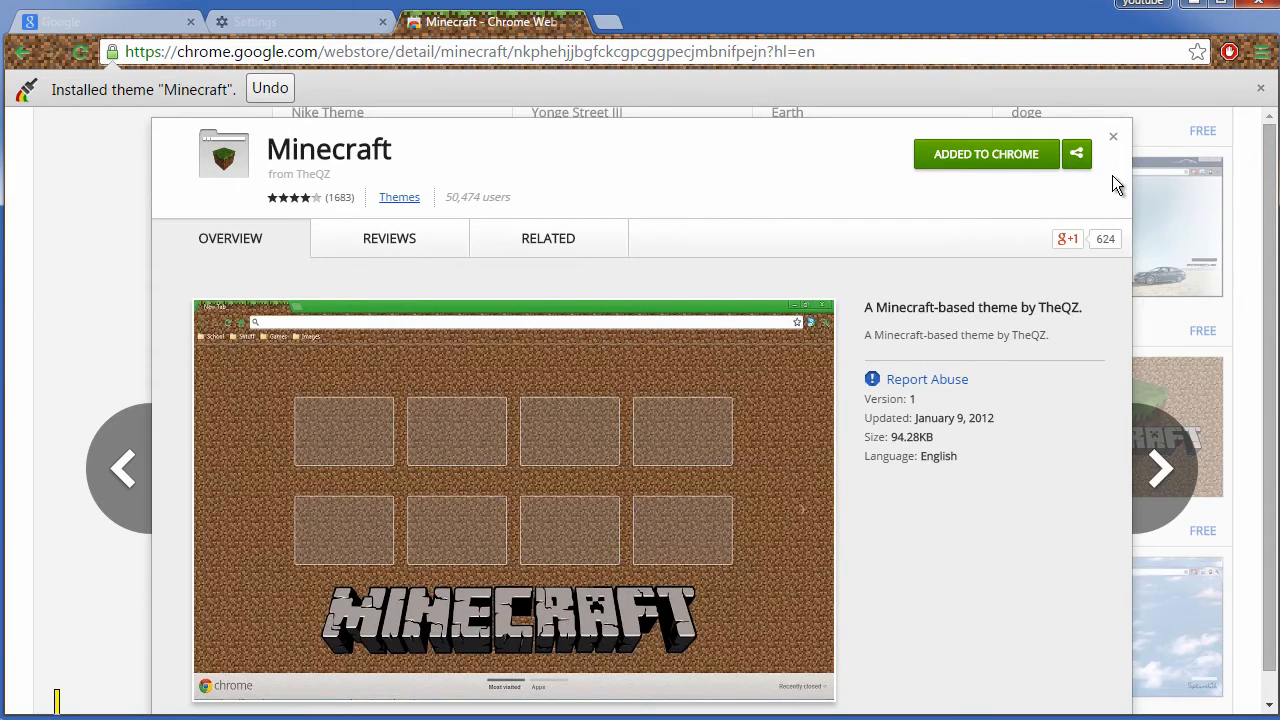
pyautogui.click(1262, 52)
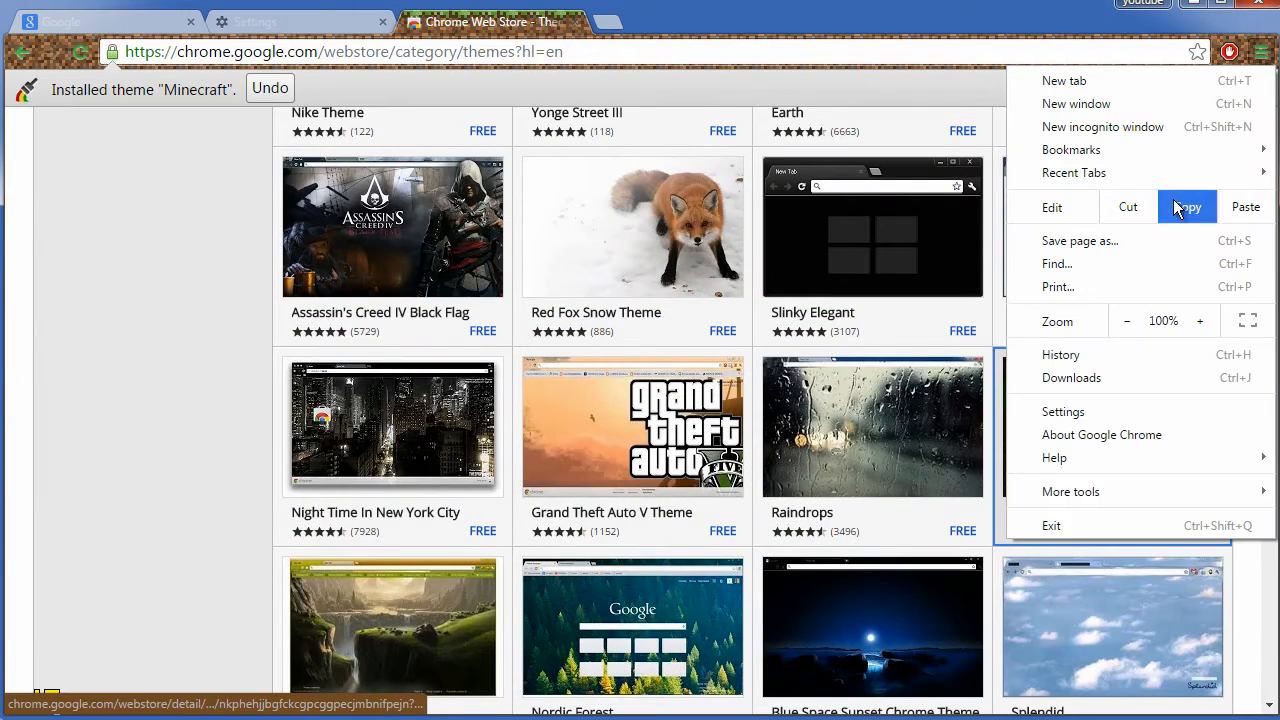
# - Reset Chrome to its default theme from Settings > Appearance, removing Minecraft
pyautogui.click(270, 18)
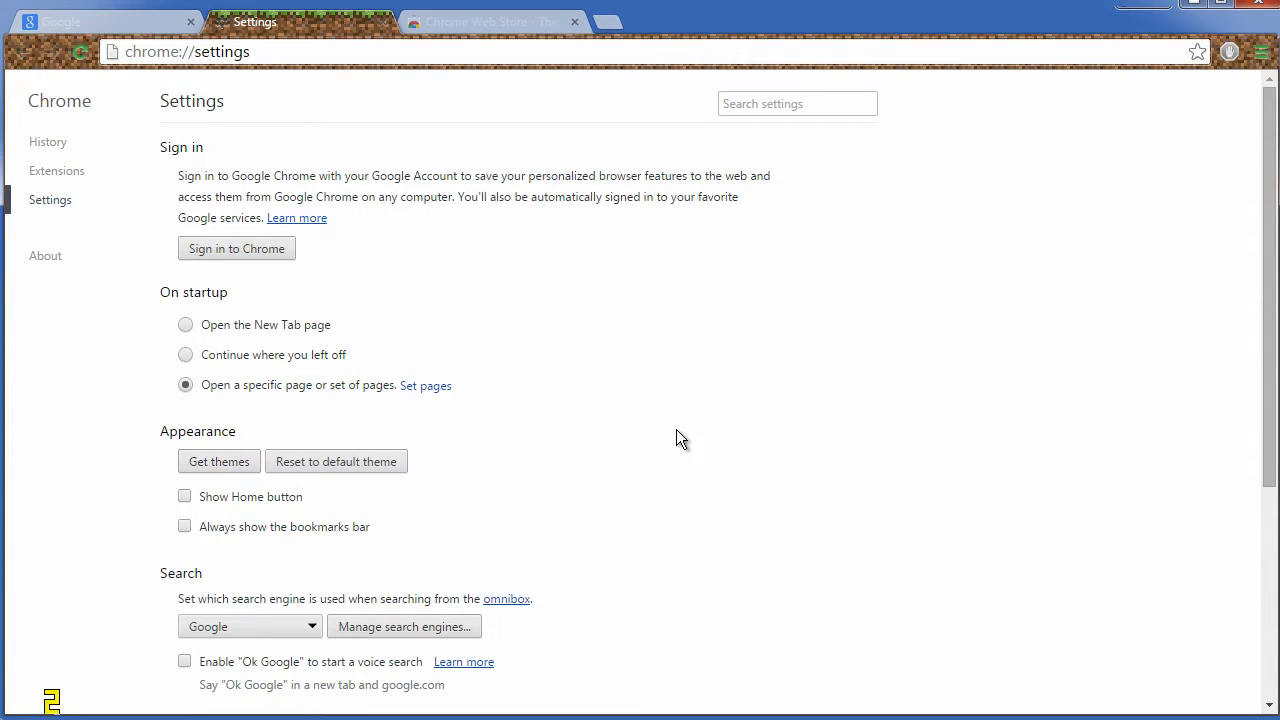
pyautogui.moveTo(340, 468)
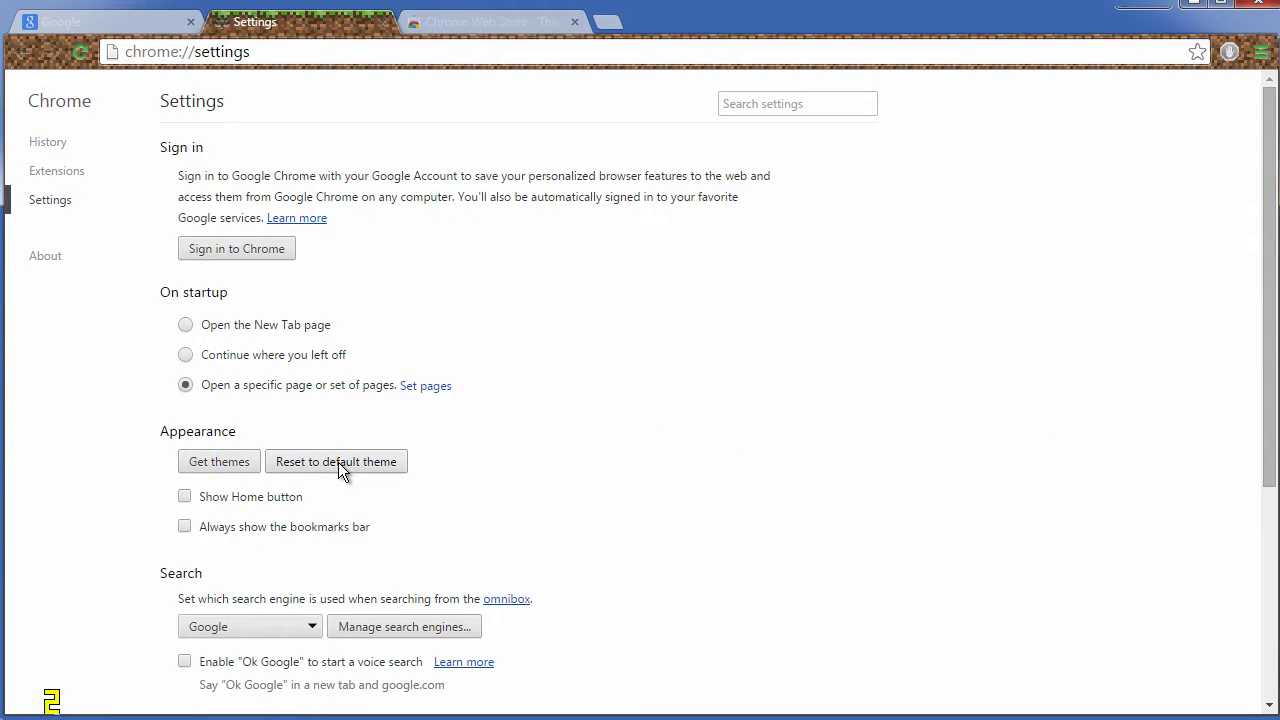
pyautogui.click(336, 460)
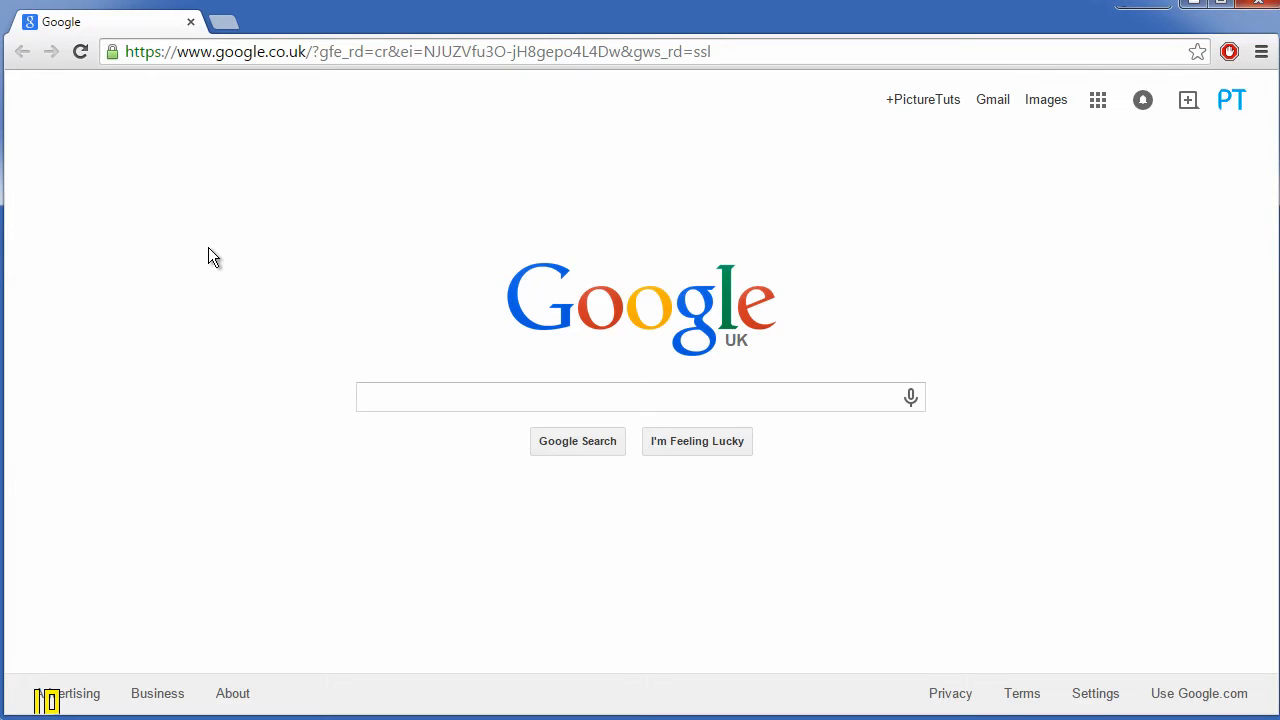
pyautogui.moveTo(728, 554)
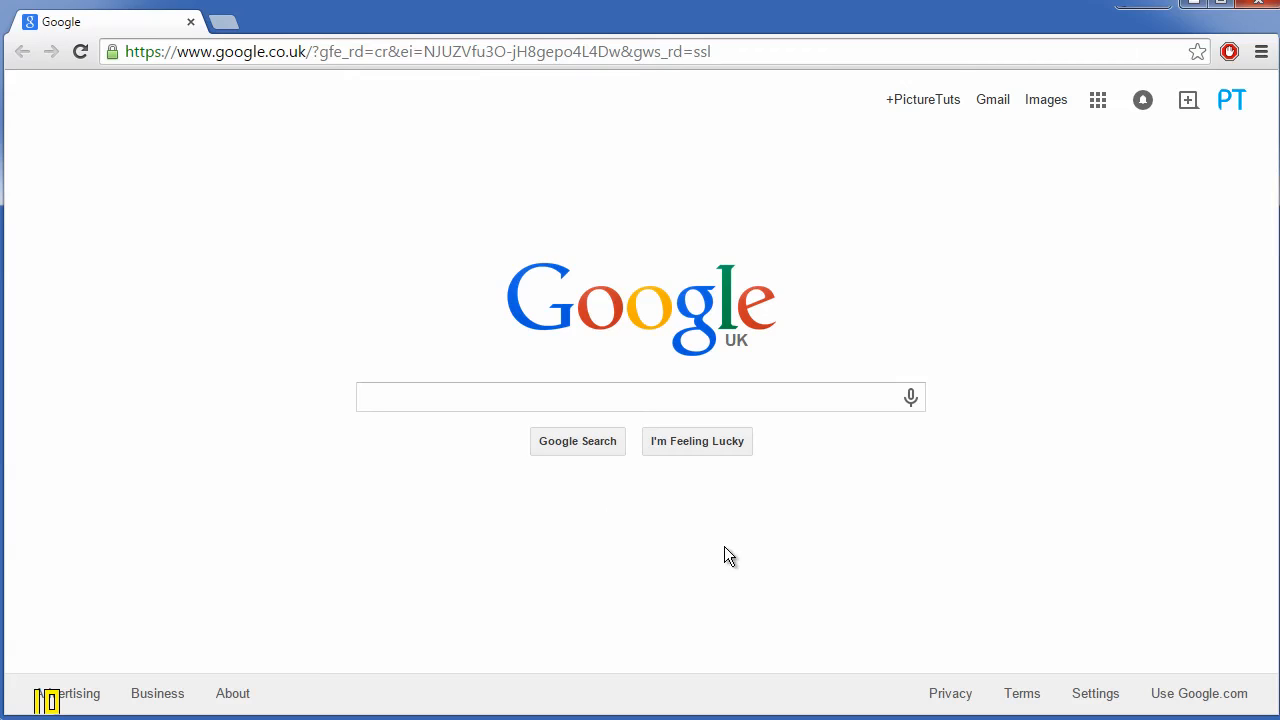
pyautogui.moveTo(1082, 604)
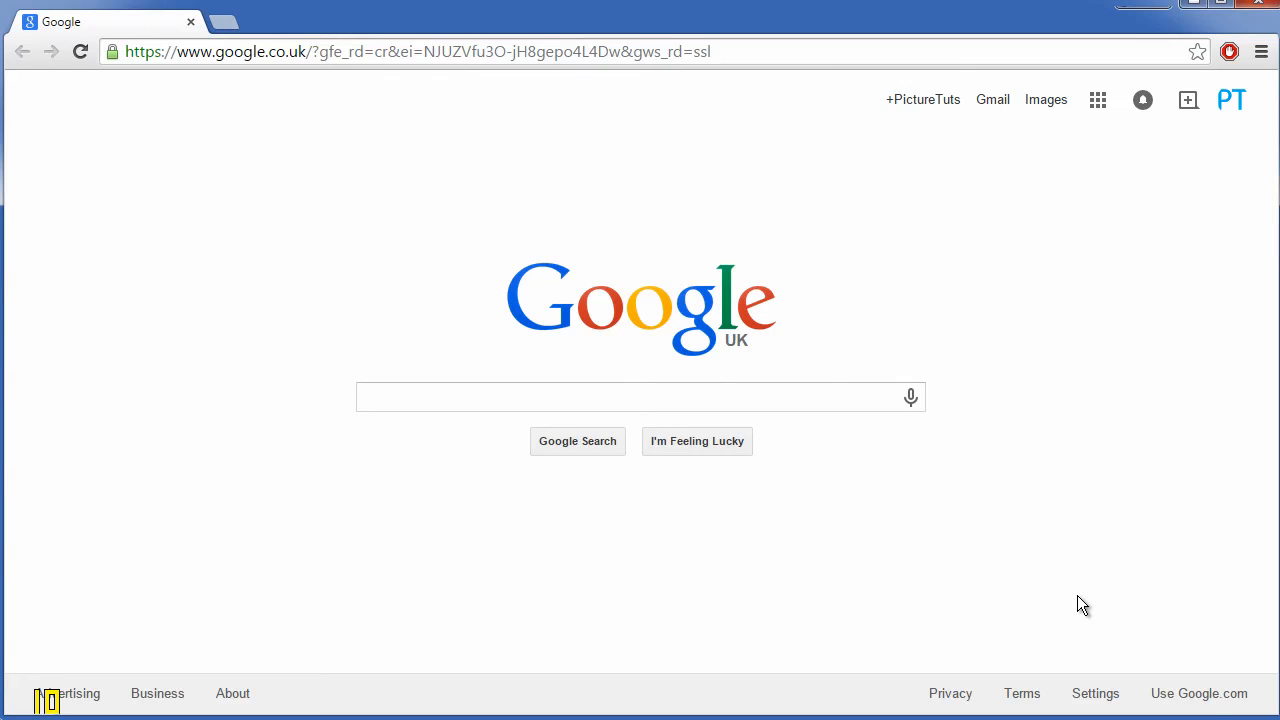